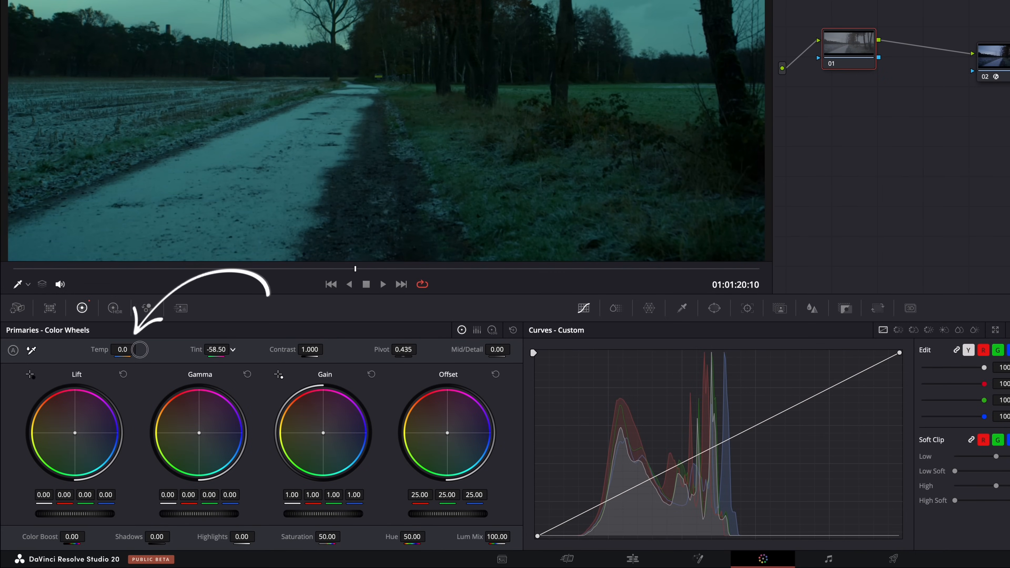
# Step: Reset Tint to 0 and set Camera Raw Decode Using back to Project, then begin labelling node 01
pyautogui.click(216, 349)
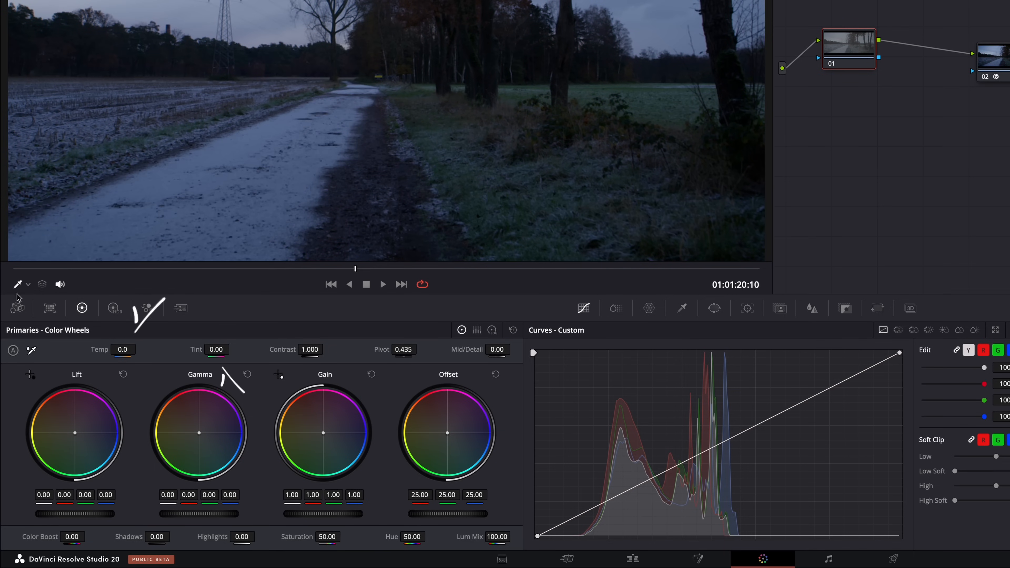
pyautogui.click(17, 307)
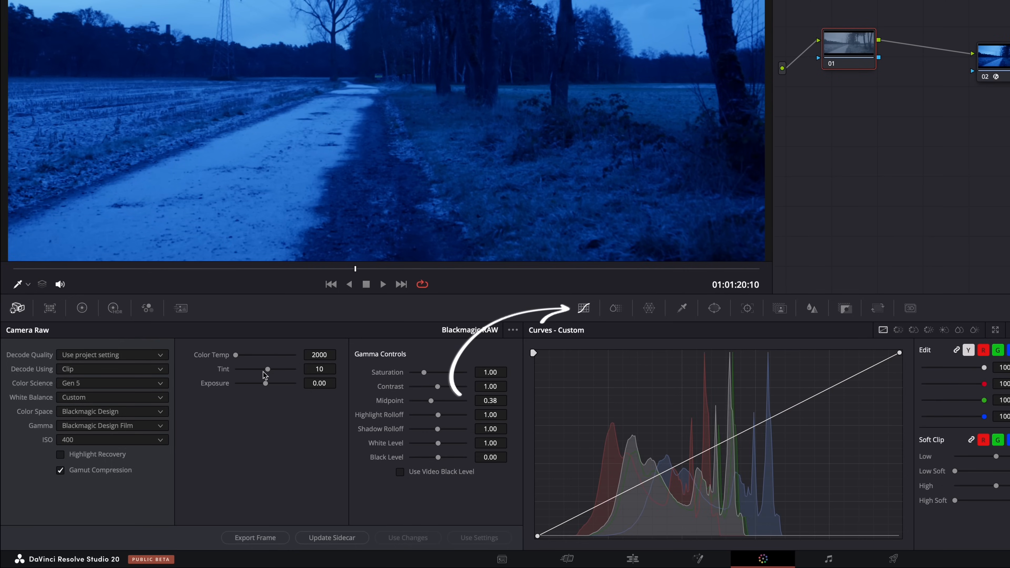
pyautogui.click(112, 369)
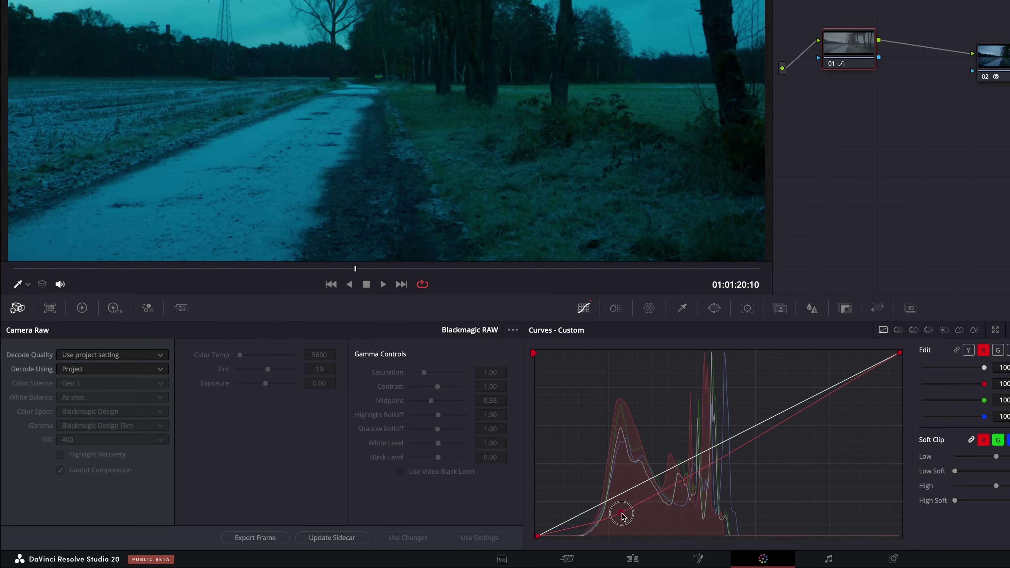
pyautogui.click(81, 307)
pyautogui.write('Color')
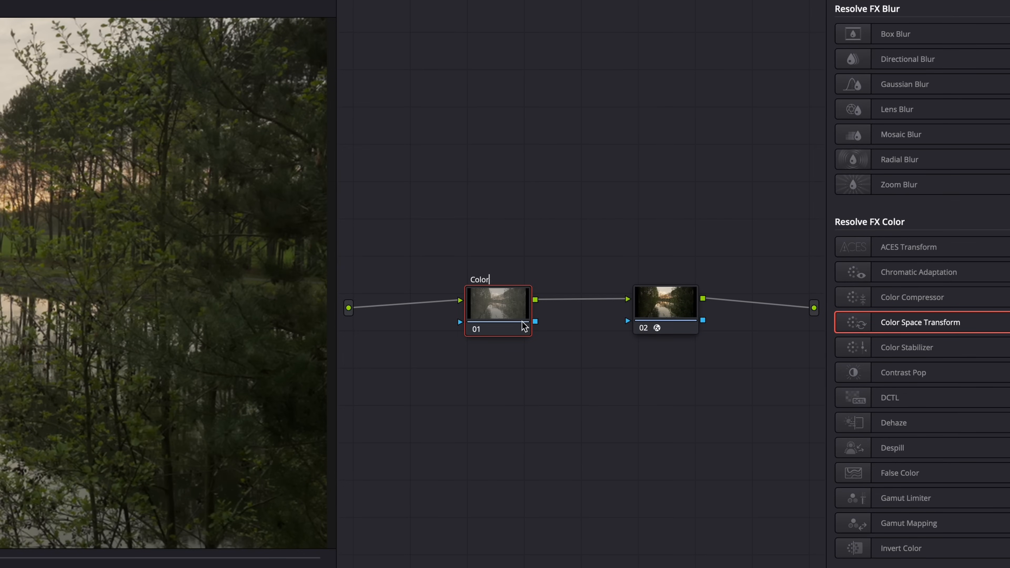
# Step: Finish the node label 'Color Correction' and set node 01's gamma to Linear
pyautogui.write('Correction')
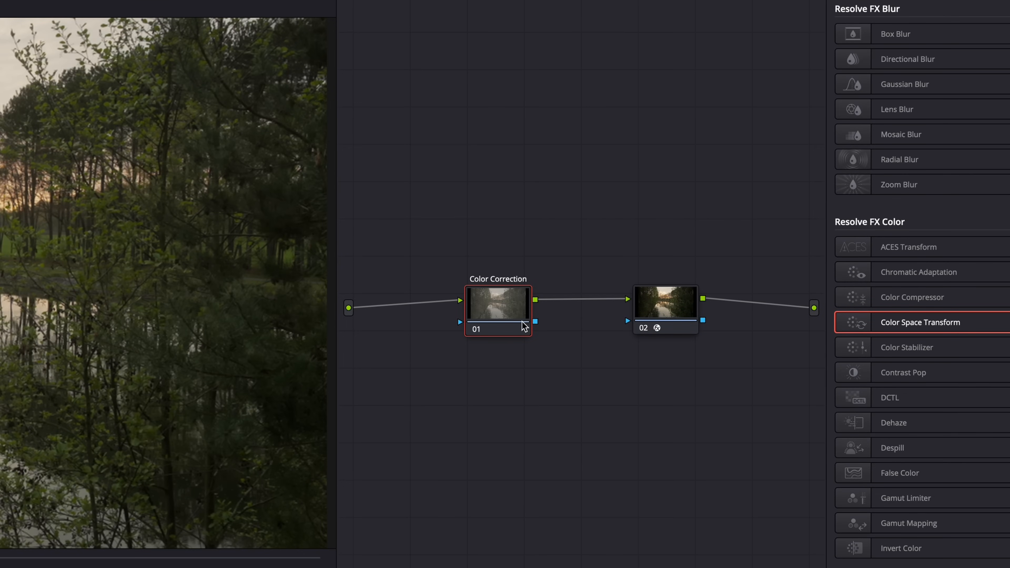
pyautogui.rightClick(499, 303)
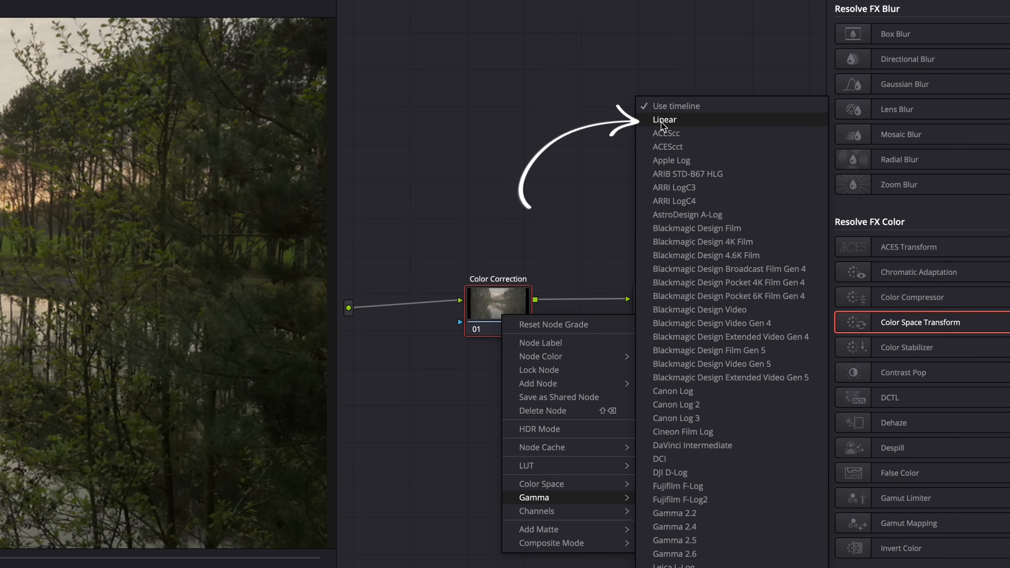
pyautogui.click(665, 119)
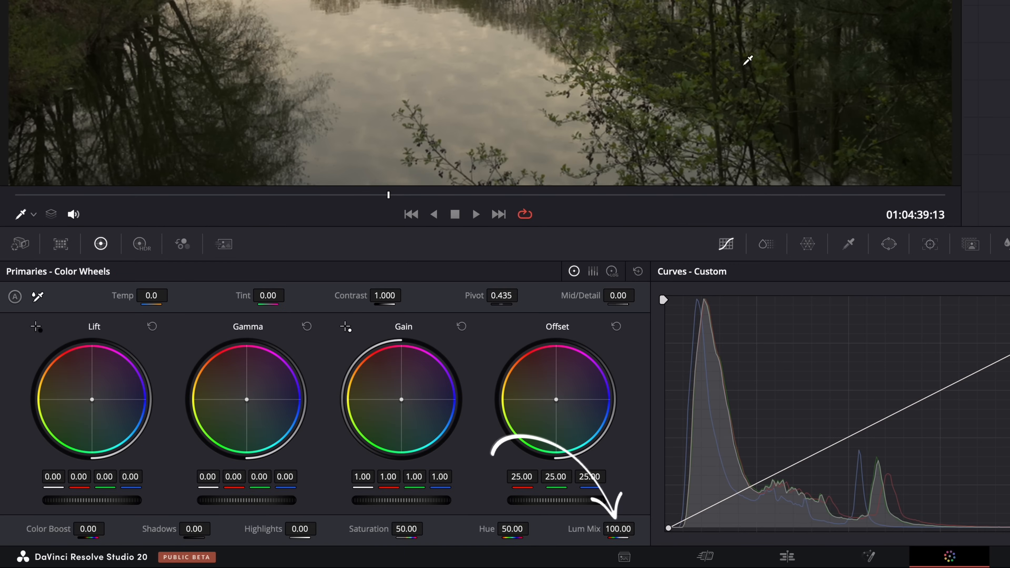
# Step: Set Lum Mix to 0 in Primaries - Color Wheels
pyautogui.doubleClick(618, 529)
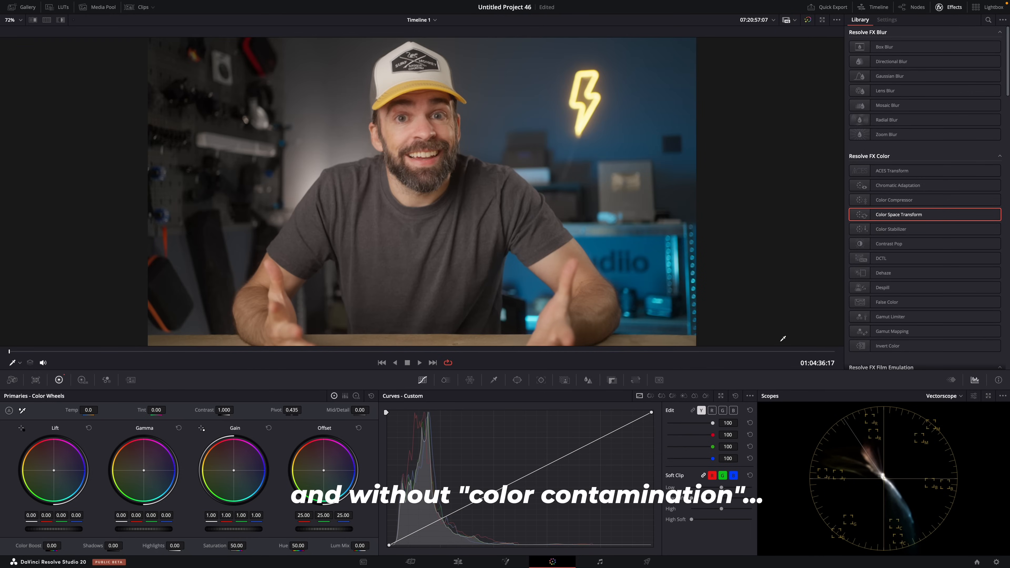
pyautogui.moveTo(879, 476)
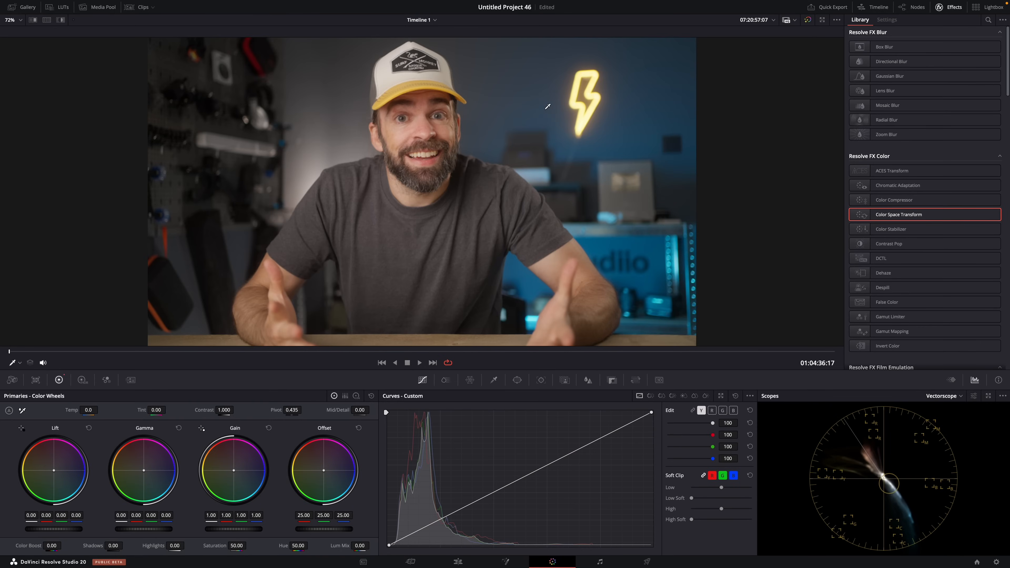
pyautogui.moveTo(350, 263)
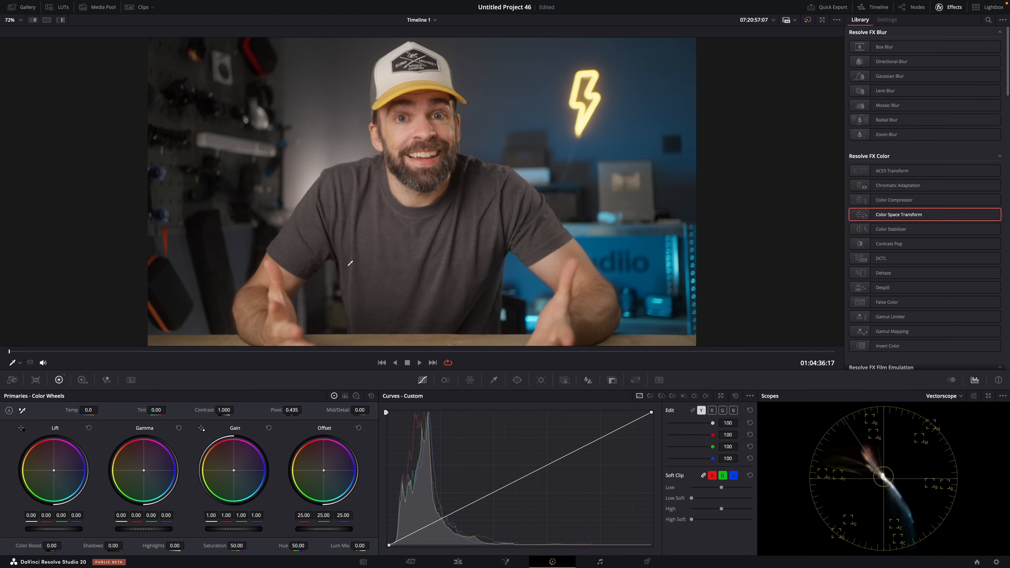
pyautogui.moveTo(612, 267)
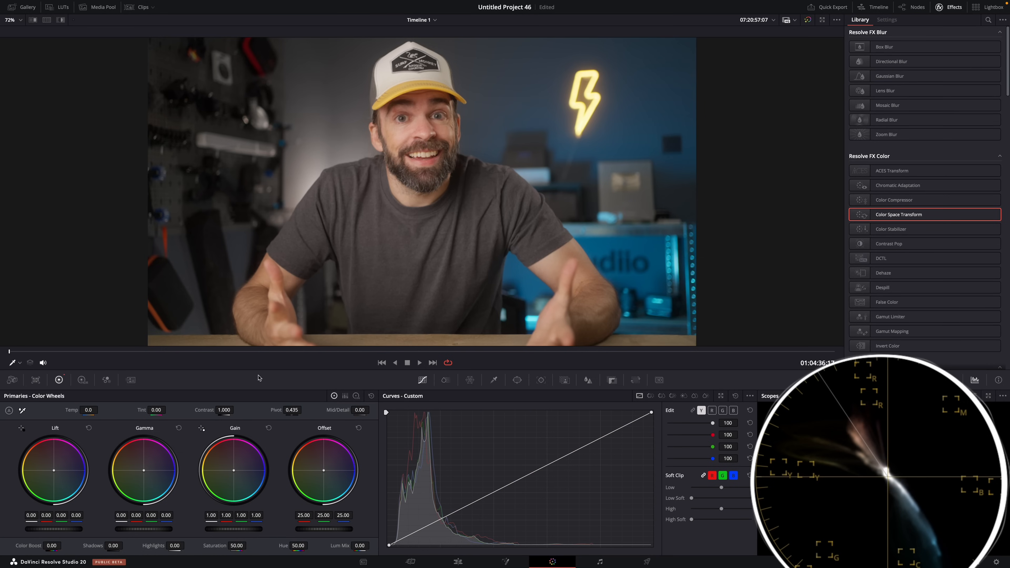
pyautogui.moveTo(233, 471)
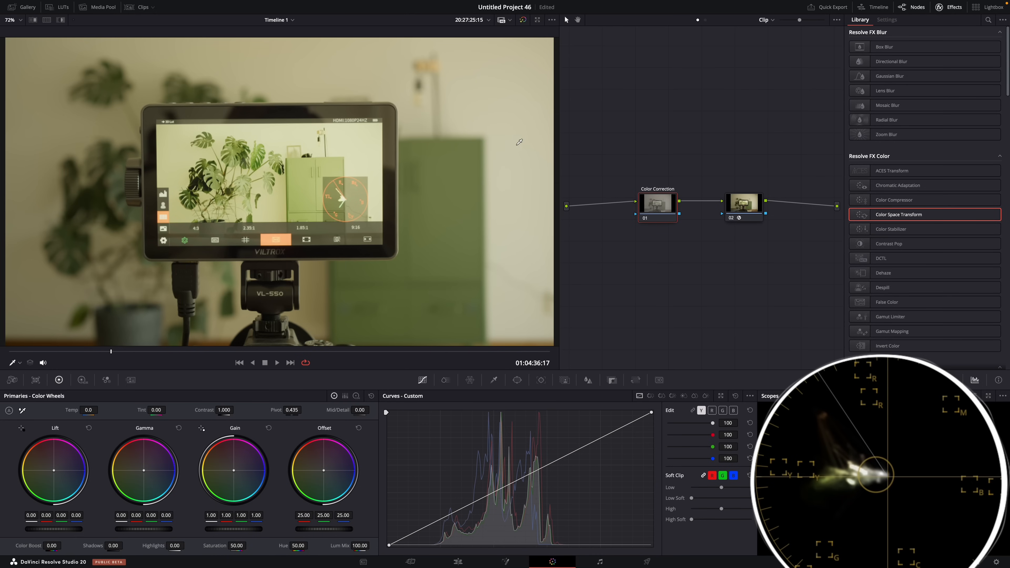
pyautogui.moveTo(513, 114)
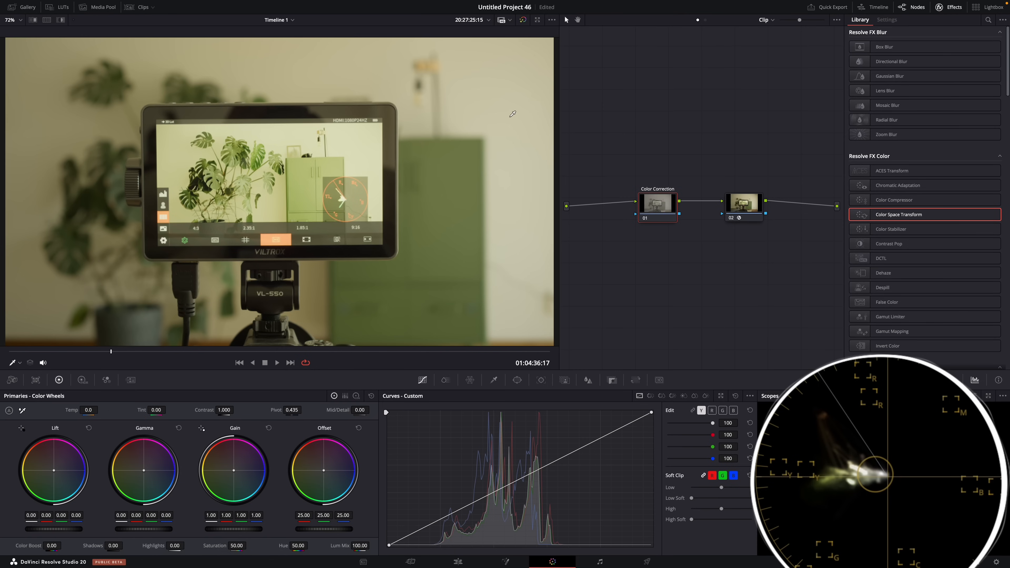
pyautogui.moveTo(617, 264)
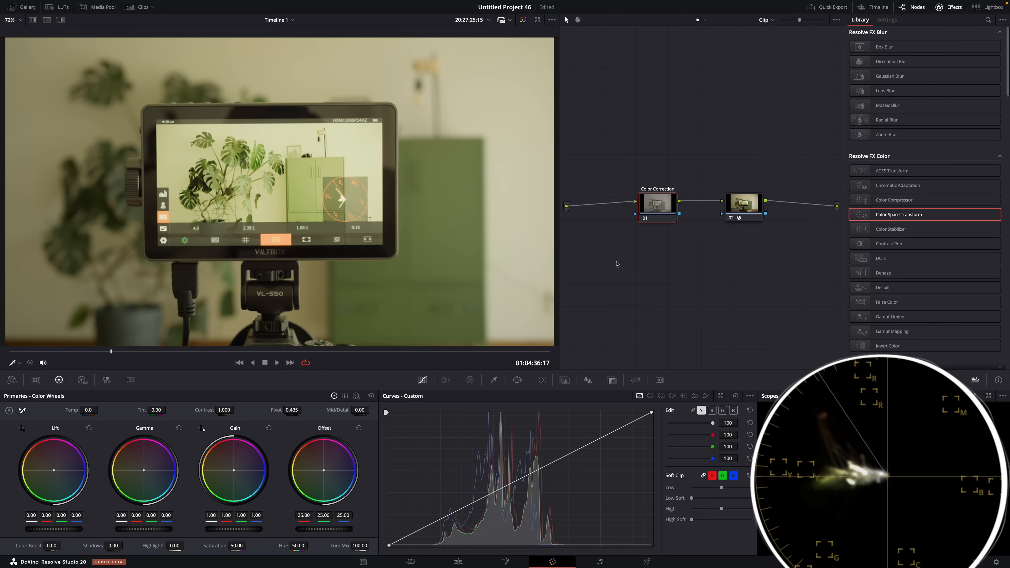
# Step: Bring up the Gamma submenu for the monitor clip's Color Correction node
pyautogui.rightClick(657, 202)
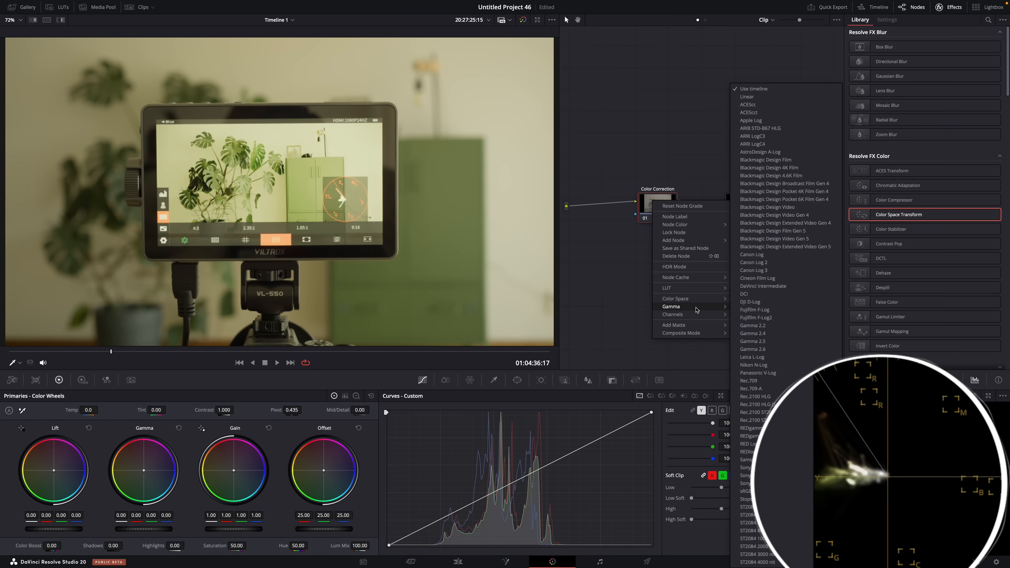